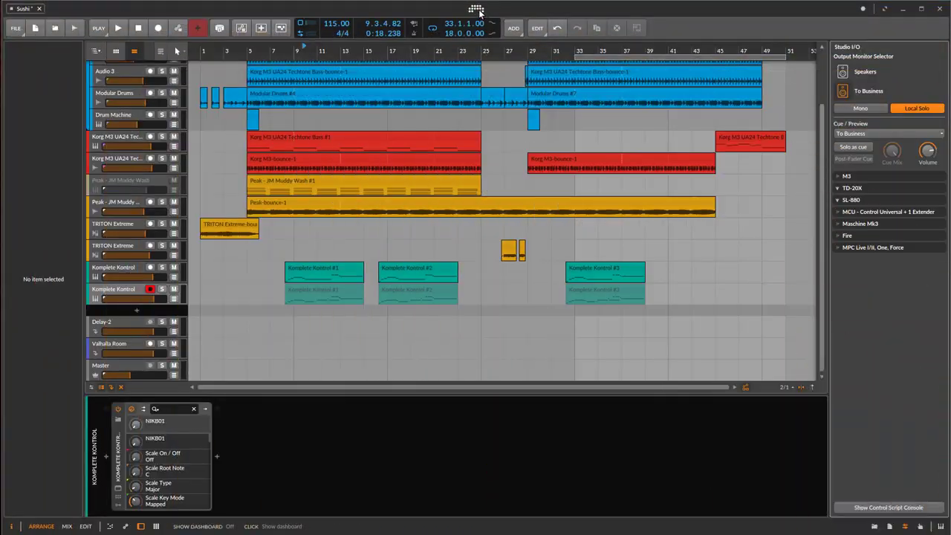
# Show the Controllers settings with the Maschine Mk3 extension's options visible.
pyautogui.click(476, 9)
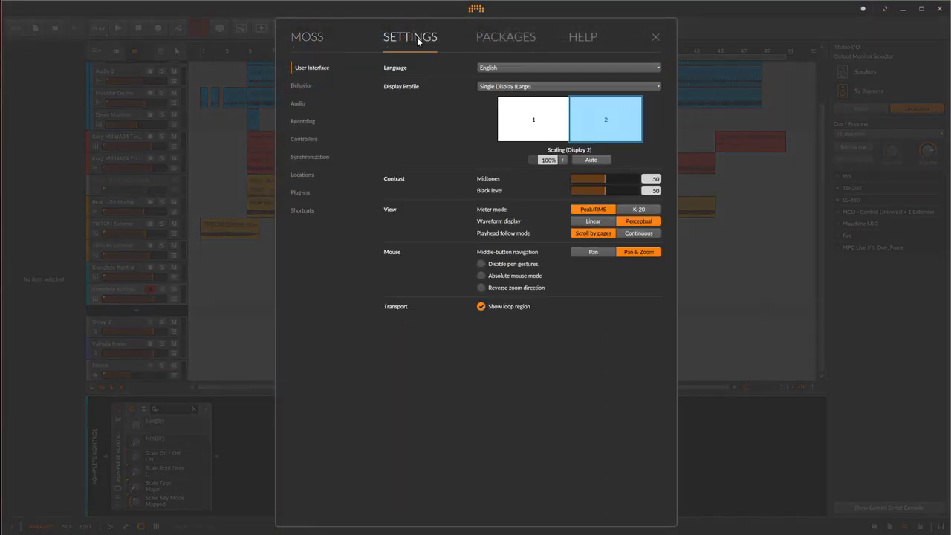
pyautogui.click(303, 139)
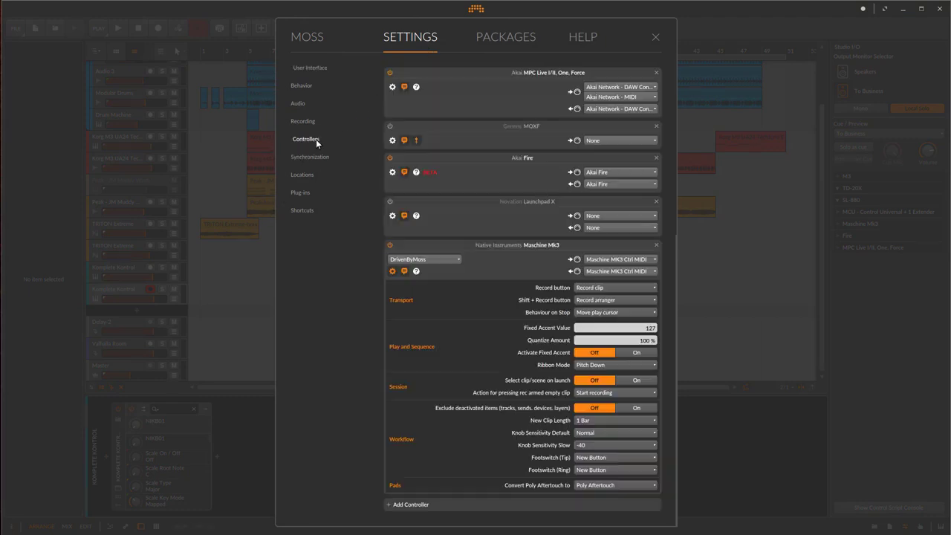
pyautogui.scroll(-3)
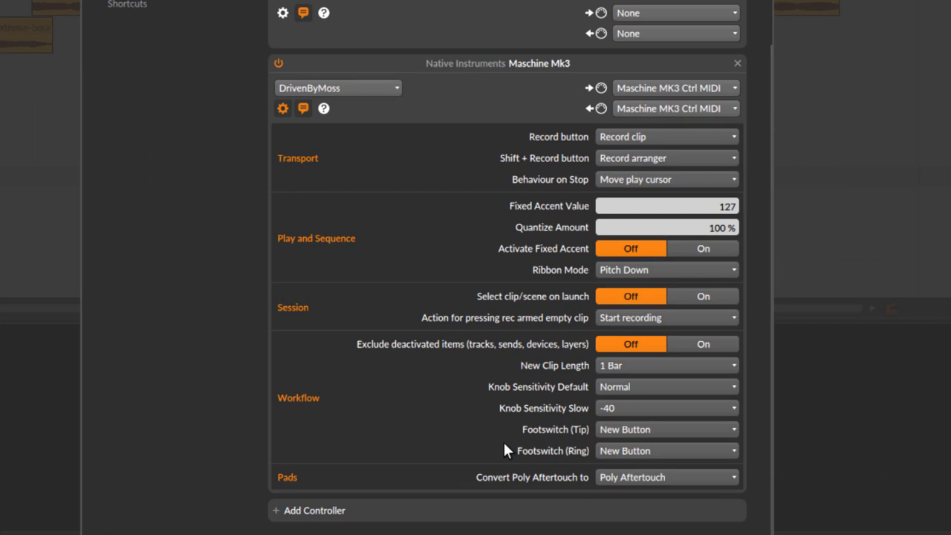
pyautogui.moveTo(573, 440)
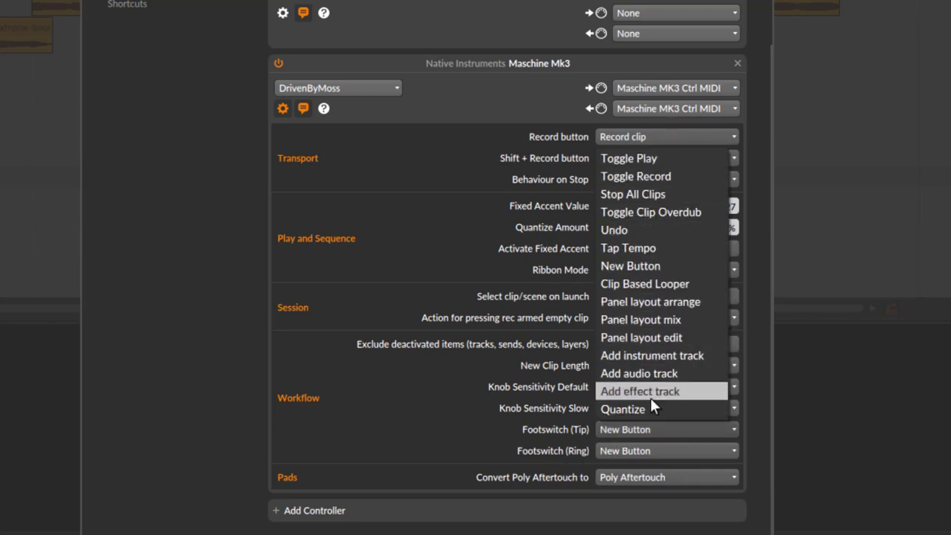
pyautogui.moveTo(676, 158)
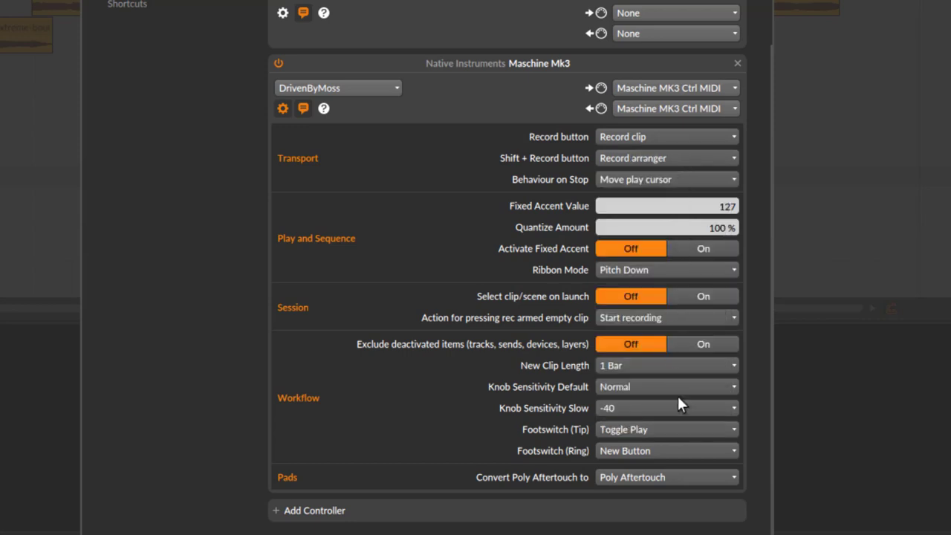
# Assign the Maschine Mk3 Footswitch (Ring) to Tap Tempo alongside Tip on Toggle Play.
pyautogui.click(666, 451)
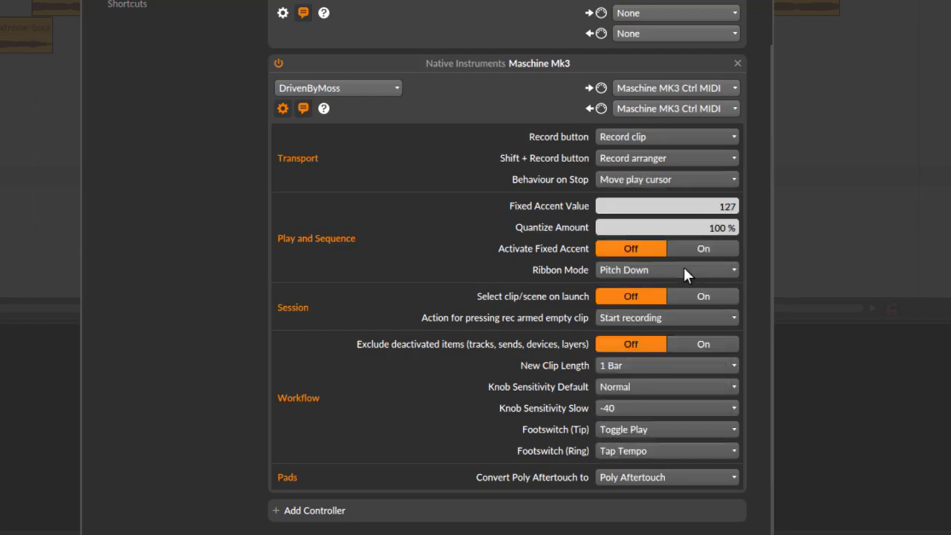
pyautogui.scroll(3)
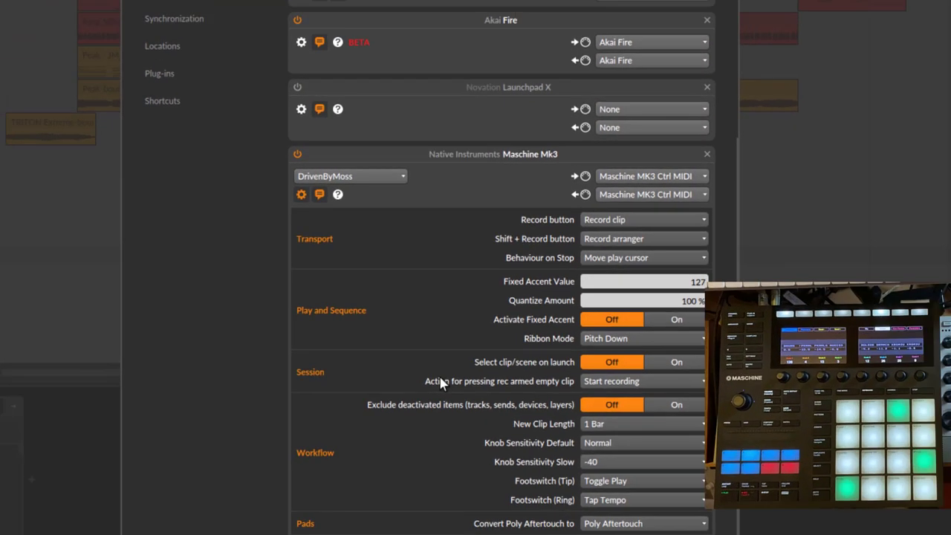